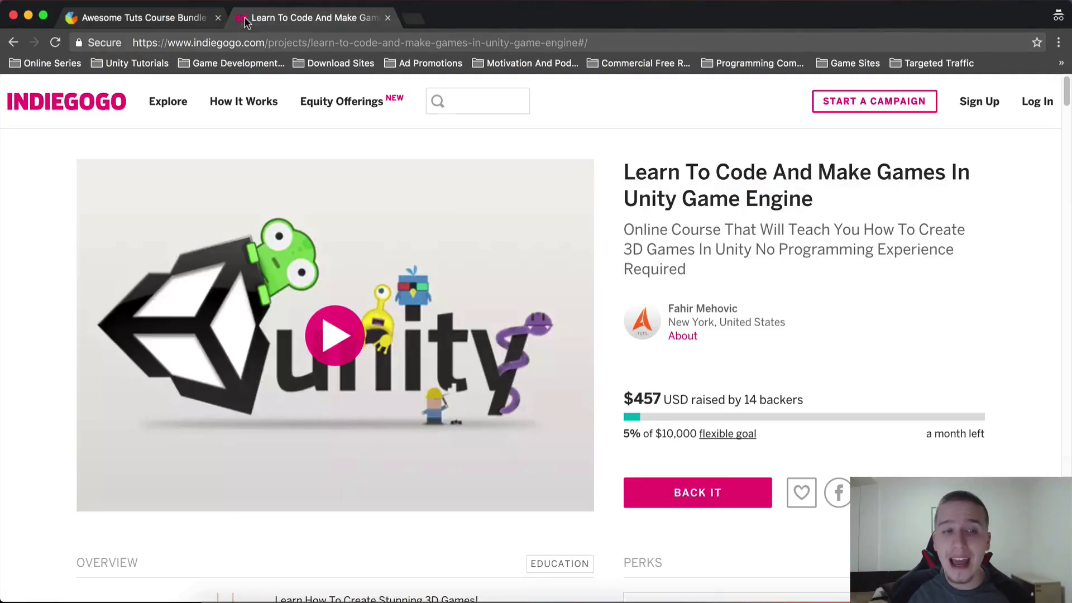
Switch to the 'Awesome Tuts Course Bundle' tab showing the Gleam giveaway with six ways to enter
{"action": "scroll", "scroll_direction": "down", "scroll_amount": 3}
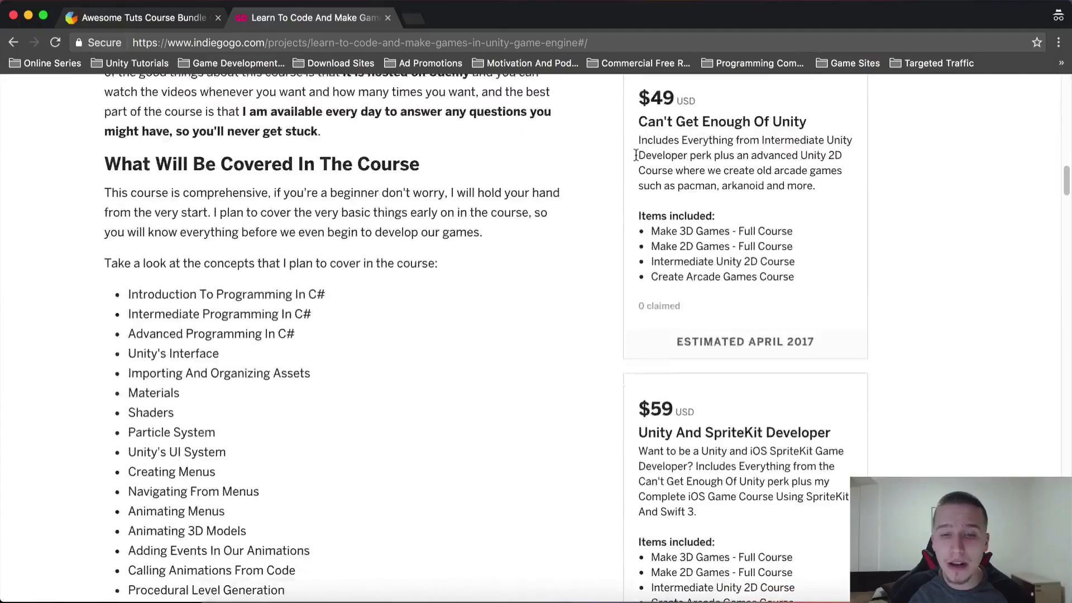
{"action": "scroll", "scroll_direction": "up", "scroll_amount": 3}
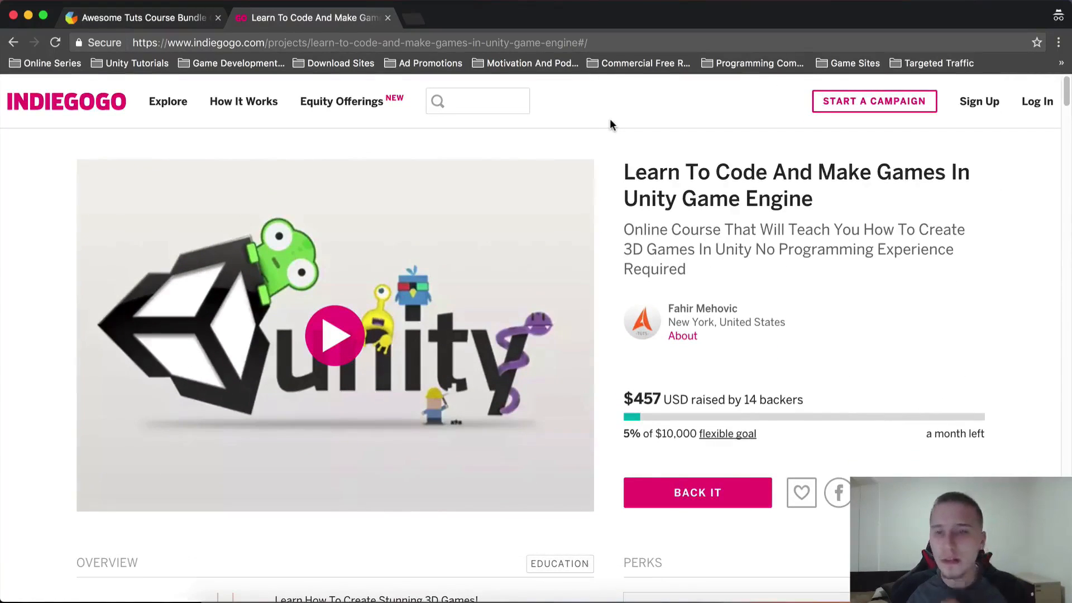
{"action": "mouse_move", "coordinate": [589, 135]}
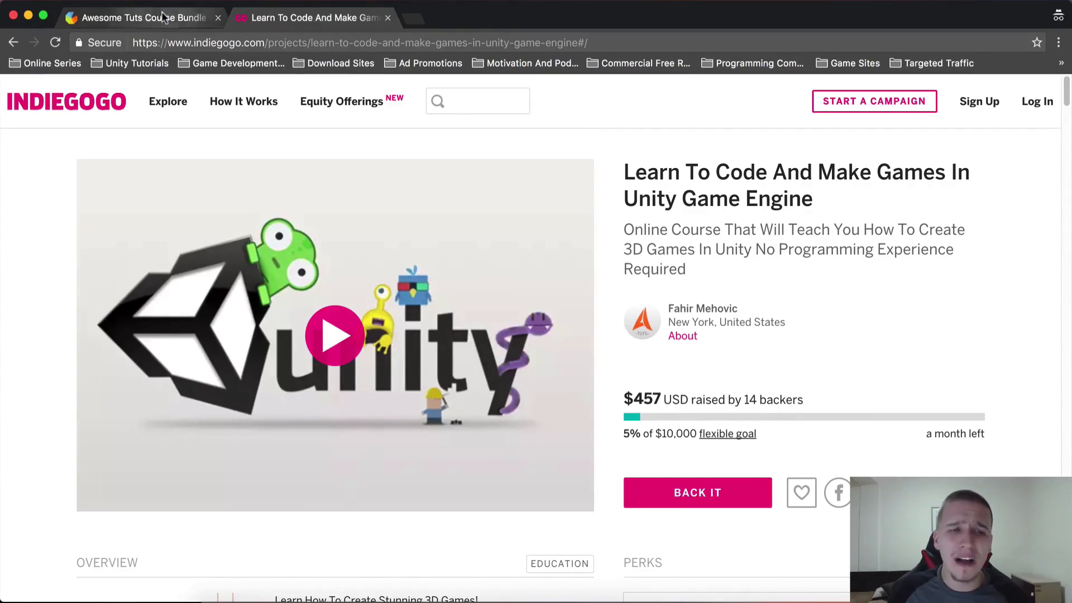
{"action": "left_click", "coordinate": [136, 17]}
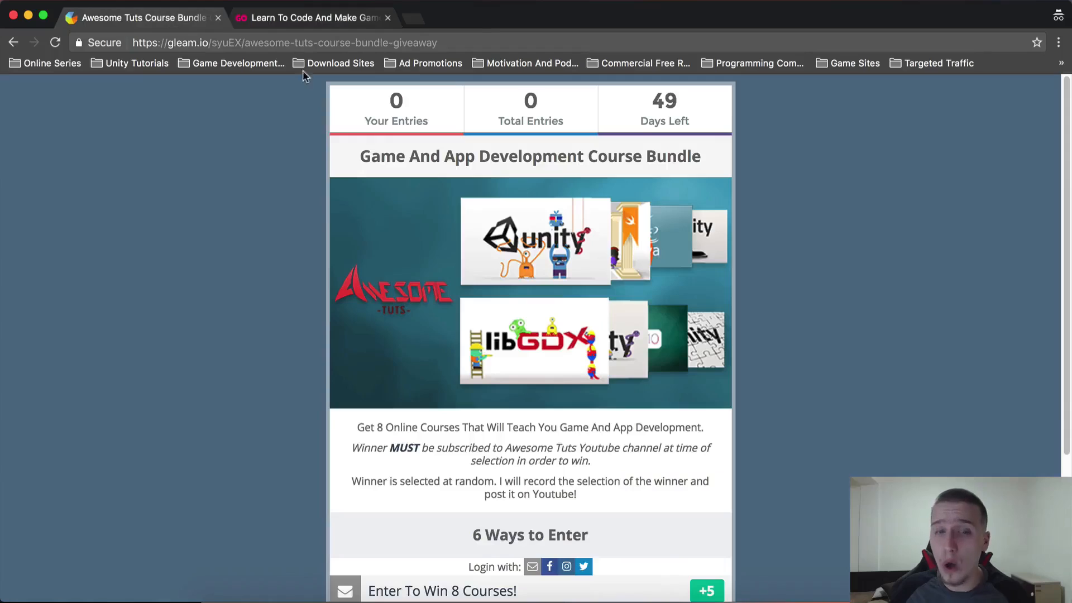
{"action": "mouse_move", "coordinate": [248, 254]}
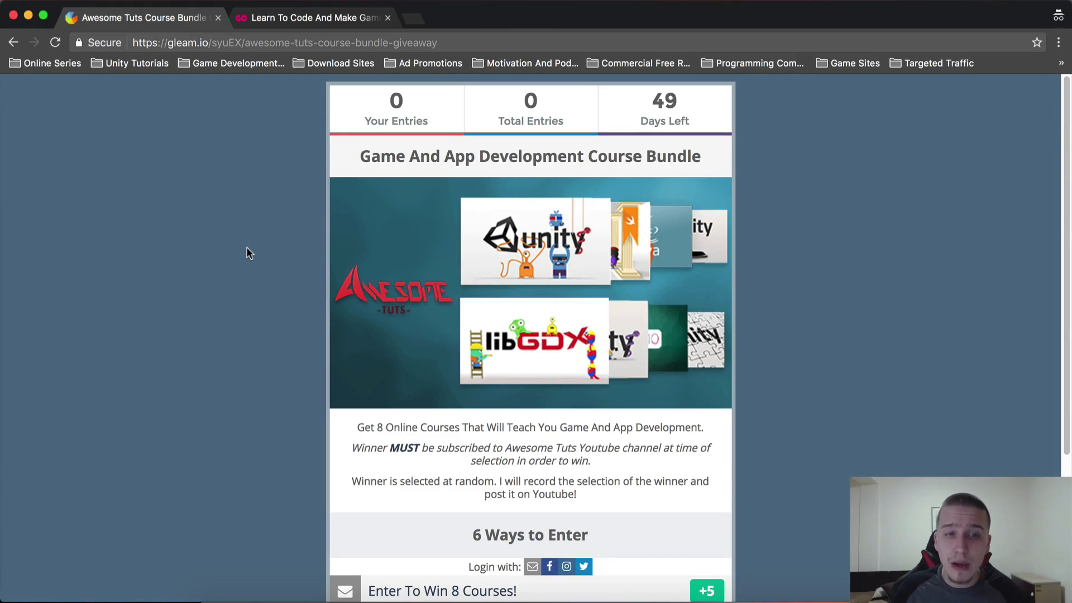
{"action": "mouse_move", "coordinate": [205, 243]}
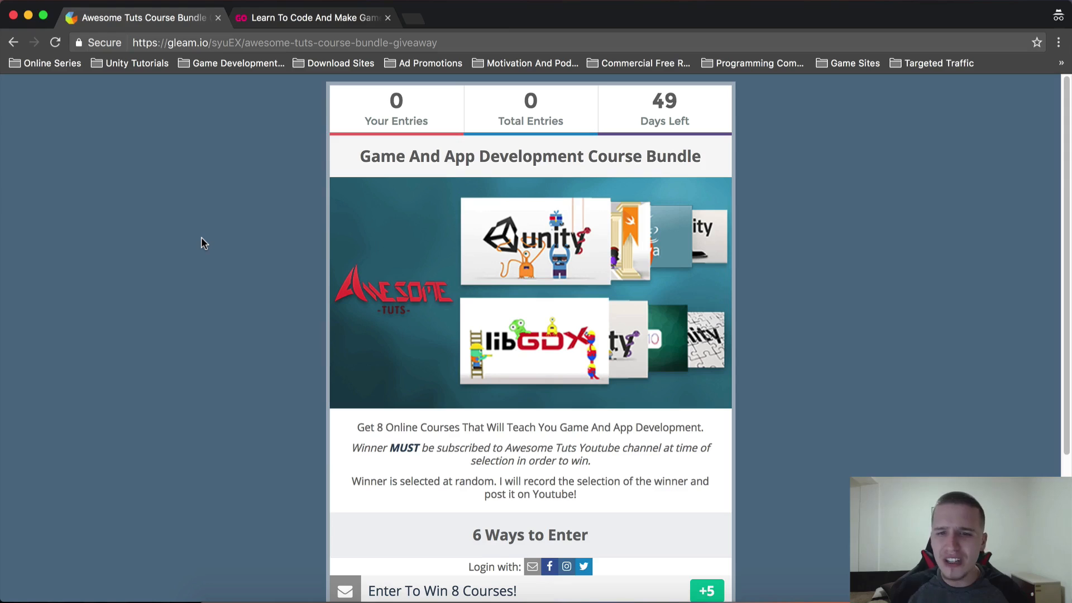
{"action": "scroll", "scroll_direction": "down", "scroll_amount": 3}
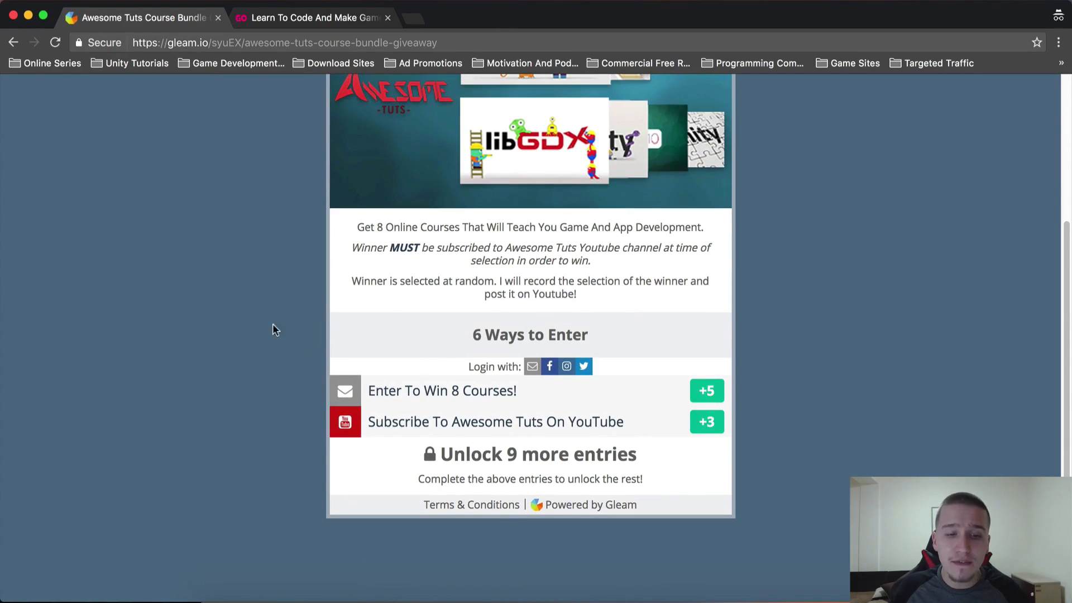
{"action": "mouse_move", "coordinate": [354, 369]}
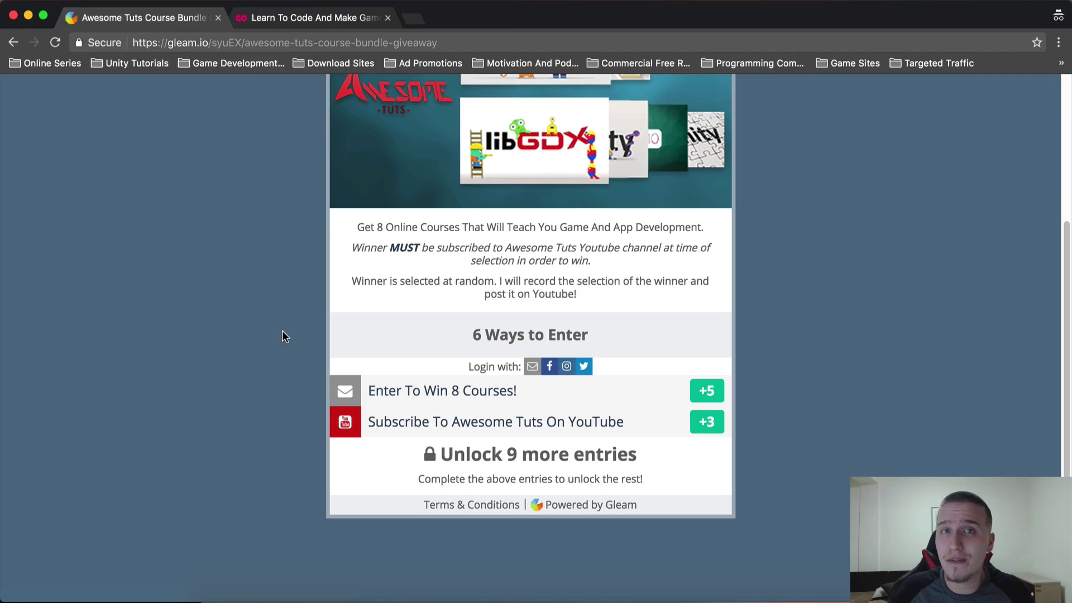
{"action": "mouse_move", "coordinate": [390, 426]}
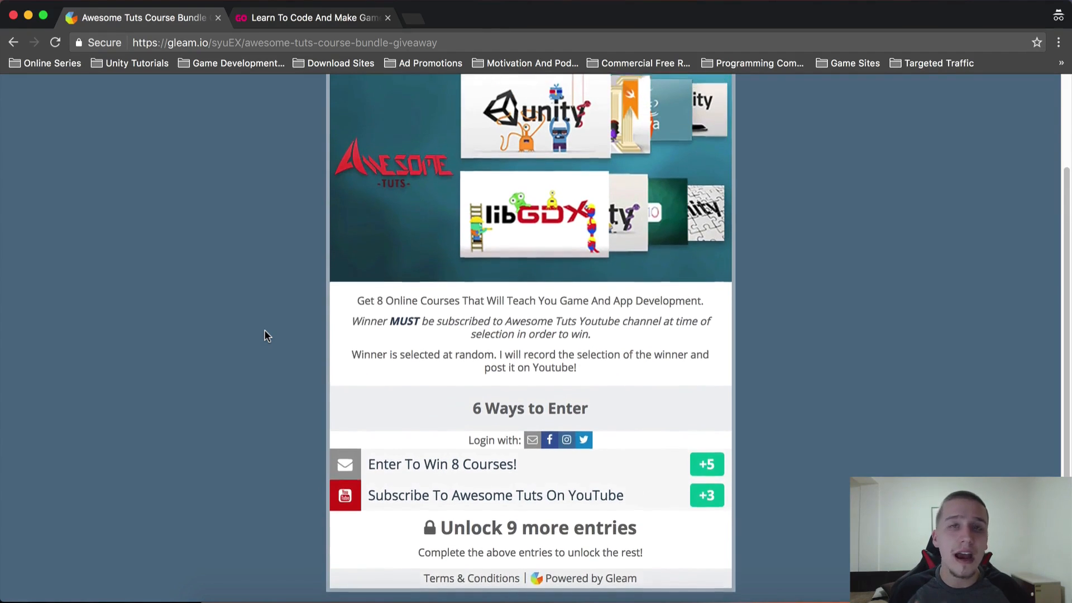
{"action": "scroll", "scroll_direction": "up", "scroll_amount": 3}
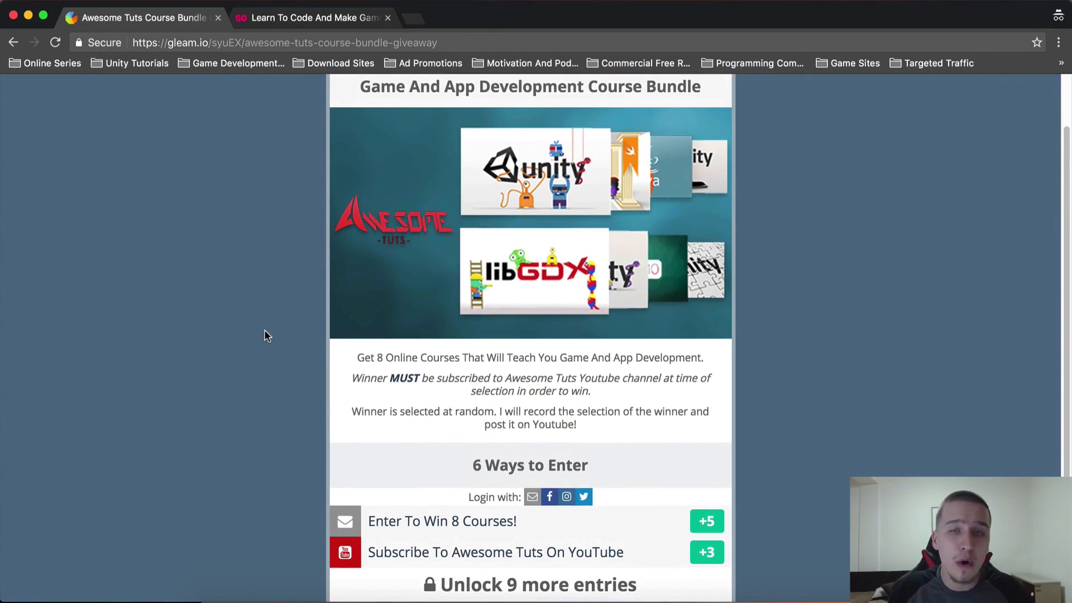
{"action": "scroll", "scroll_direction": "down", "scroll_amount": 3}
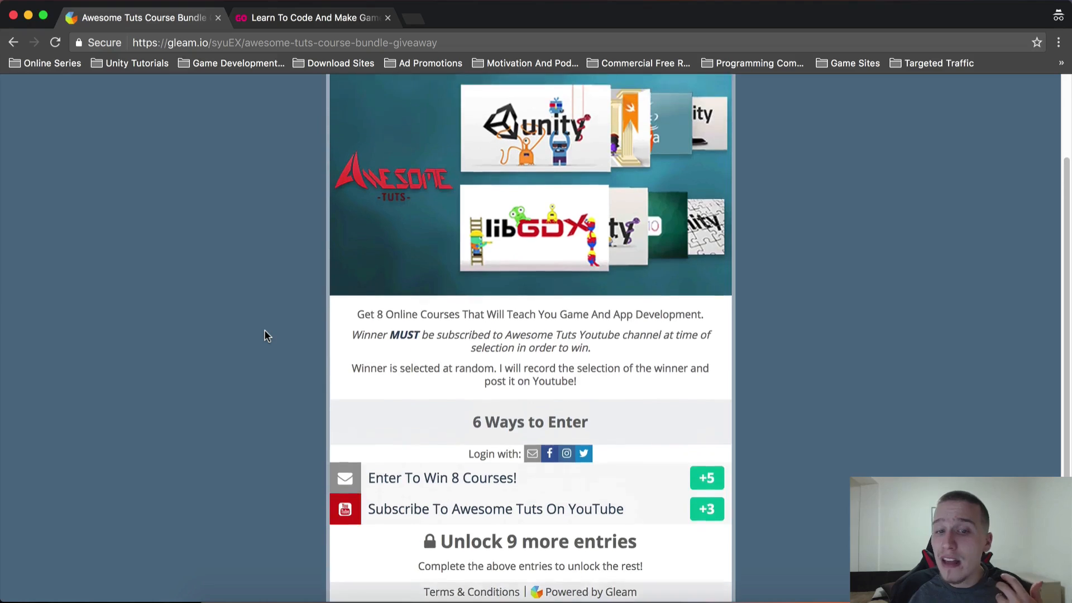
{"action": "scroll", "scroll_direction": "up", "scroll_amount": 3}
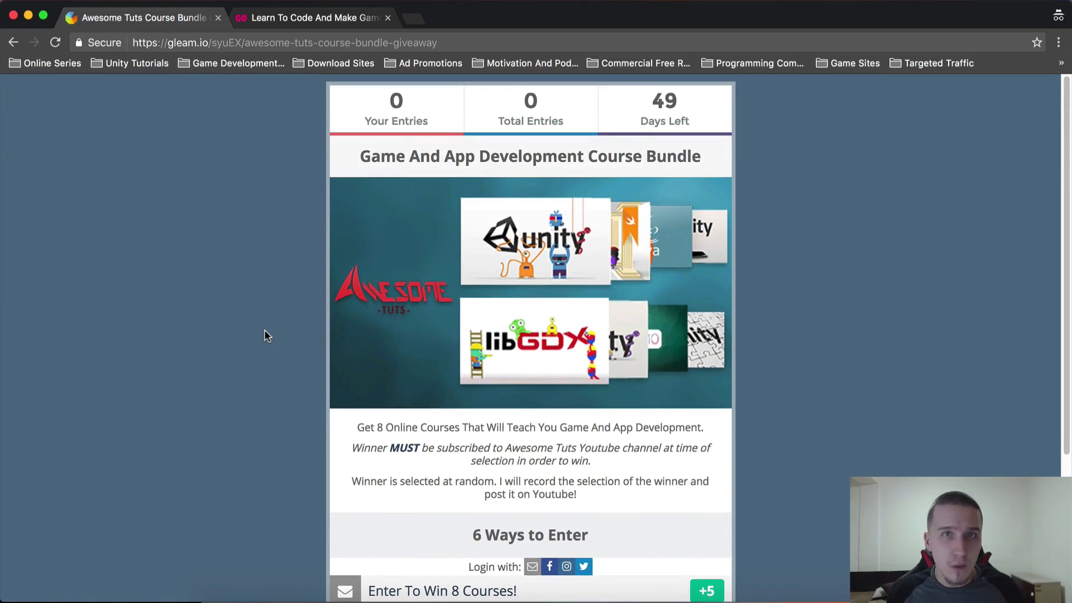
{"action": "mouse_move", "coordinate": [244, 208]}
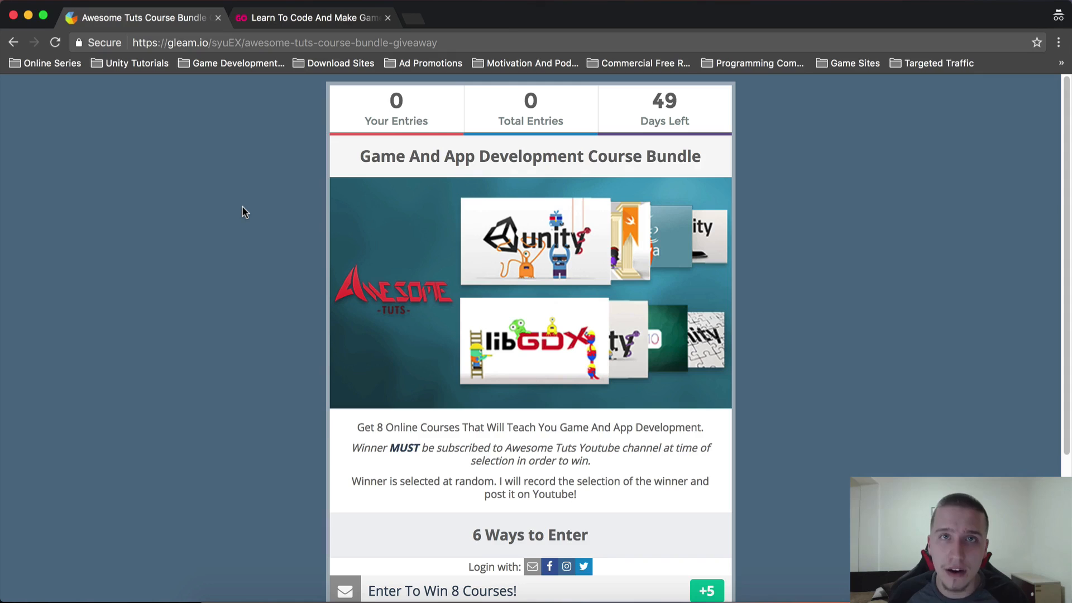
Scroll to the winner rules and the email and YouTube subscribe entry options
{"action": "scroll", "scroll_direction": "down", "scroll_amount": 3}
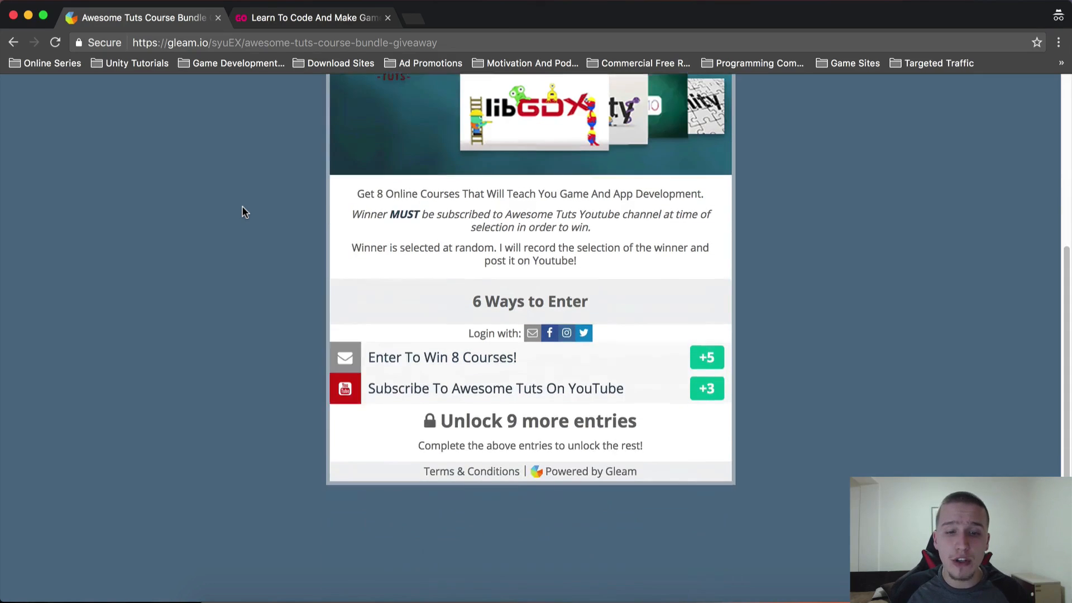
{"action": "scroll", "scroll_direction": "up", "scroll_amount": 3}
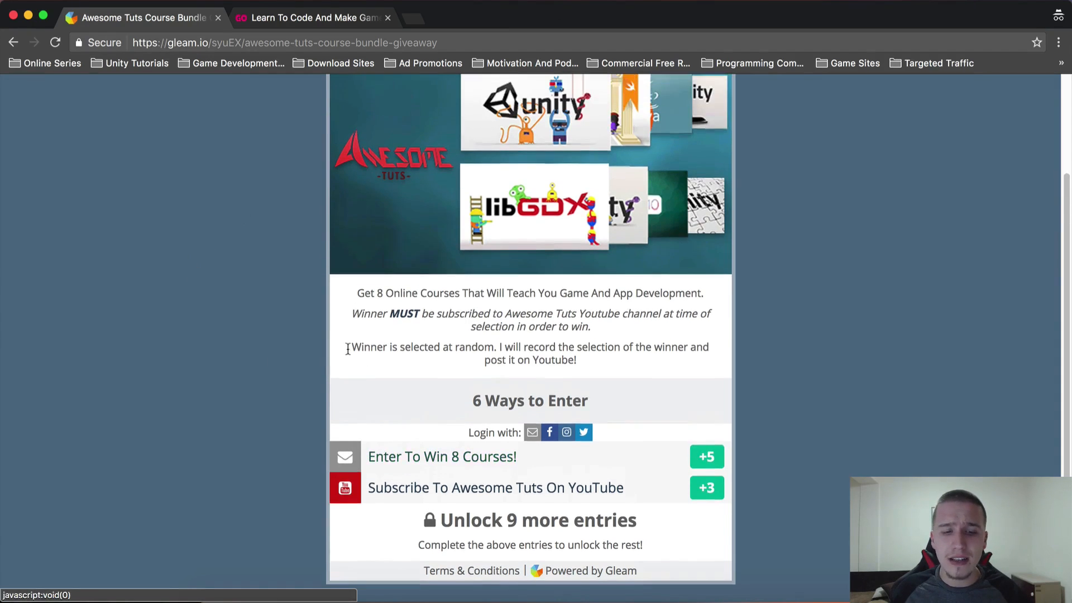
{"action": "scroll", "scroll_direction": "down", "scroll_amount": 3}
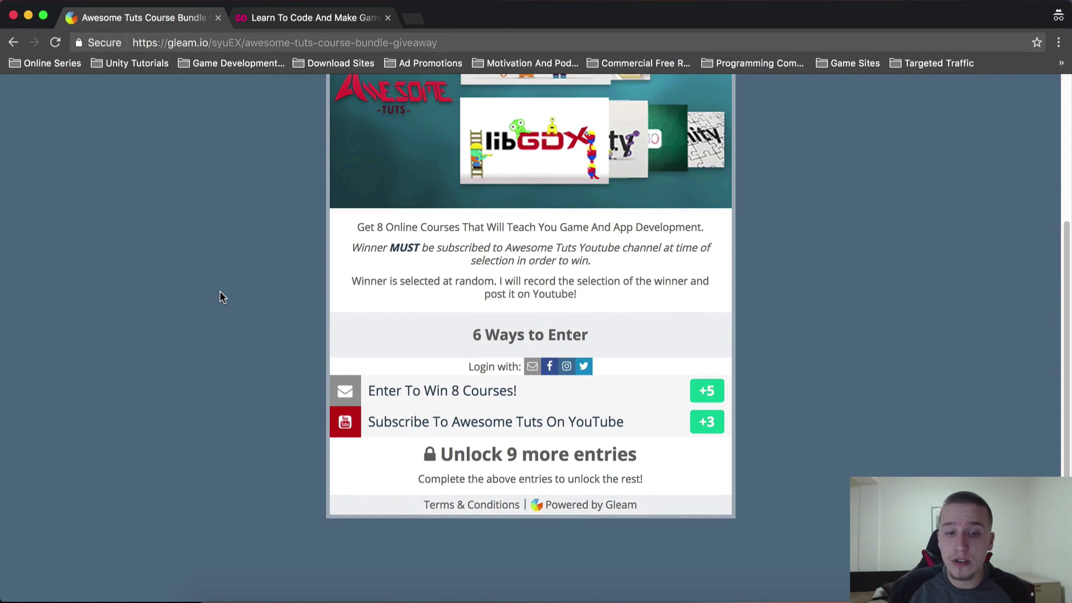
{"action": "mouse_move", "coordinate": [172, 287]}
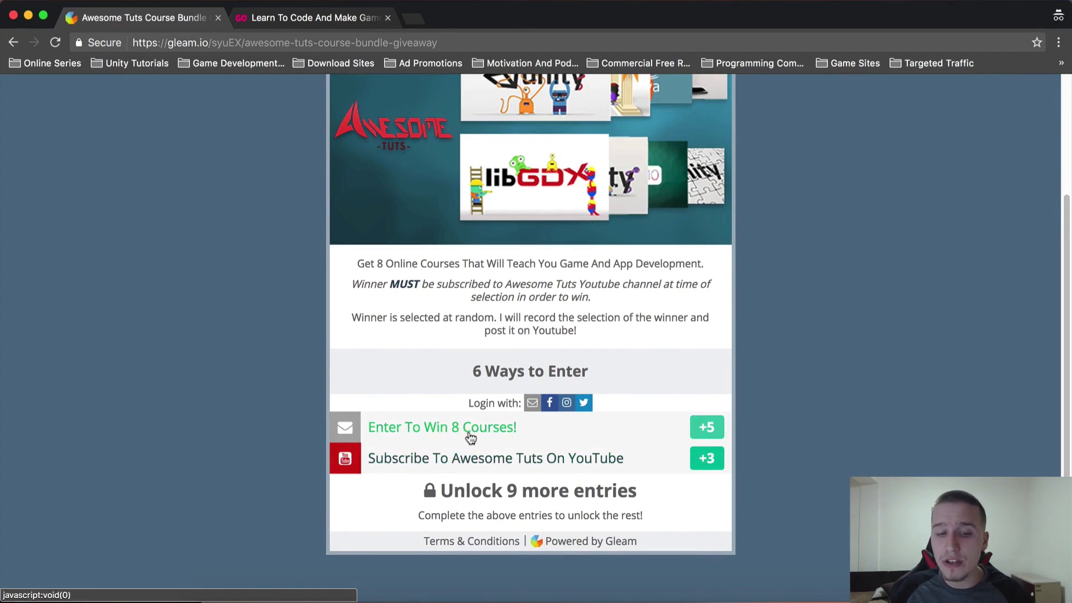
Scroll back to the top showing zero entries and 49 days left
{"action": "scroll", "scroll_direction": "up", "scroll_amount": 3}
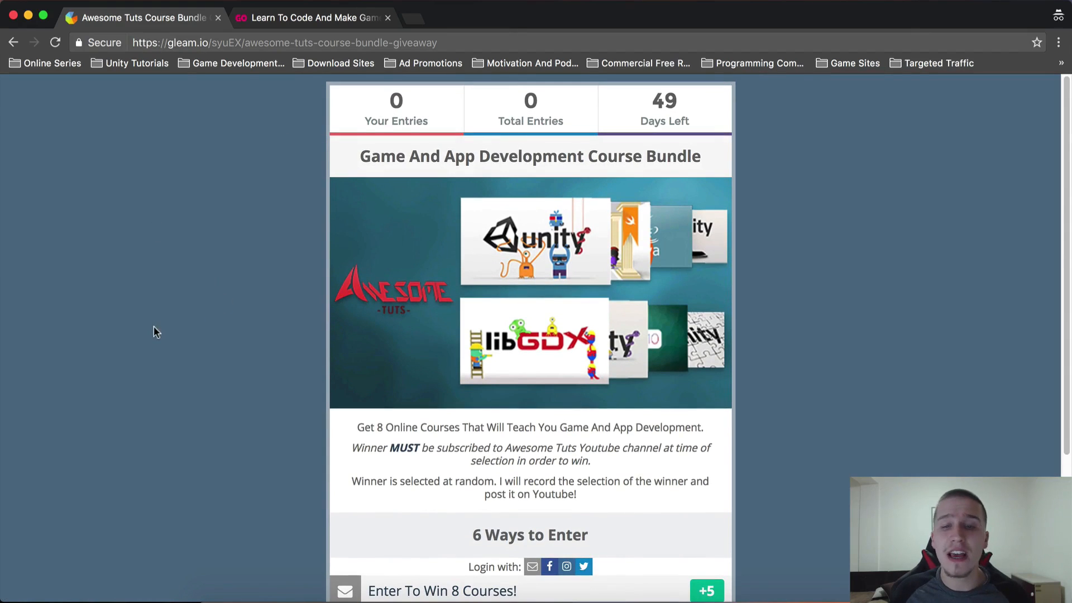
{"action": "mouse_move", "coordinate": [164, 315]}
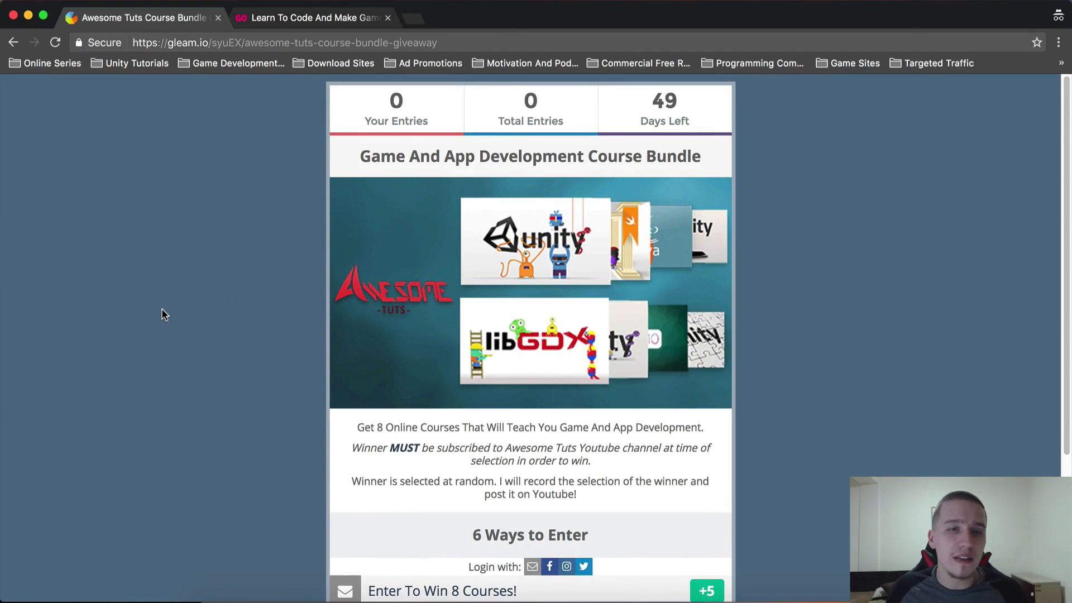
{"action": "mouse_move", "coordinate": [170, 325]}
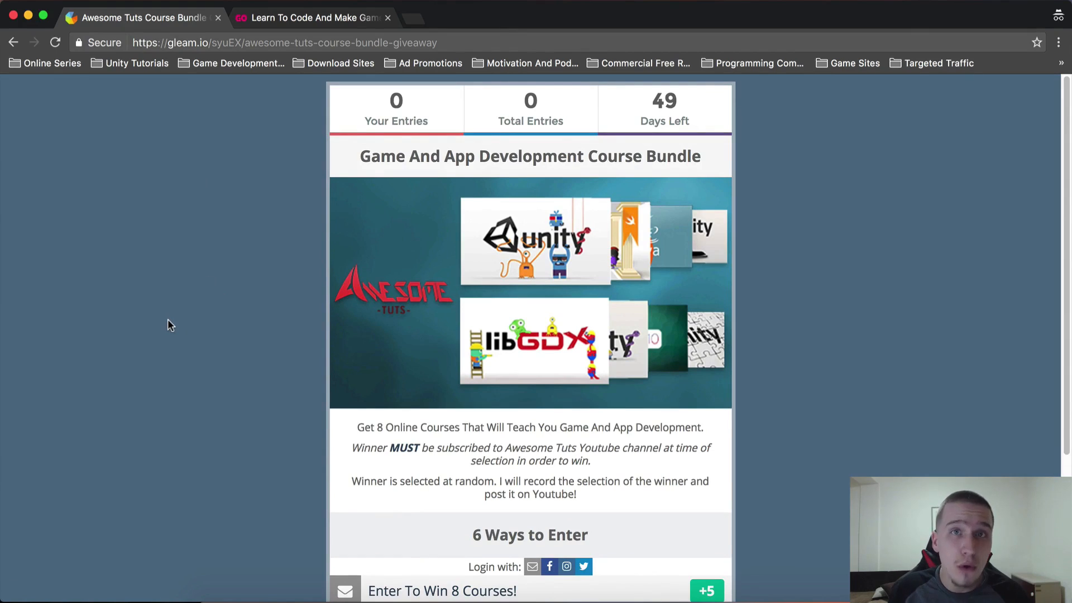